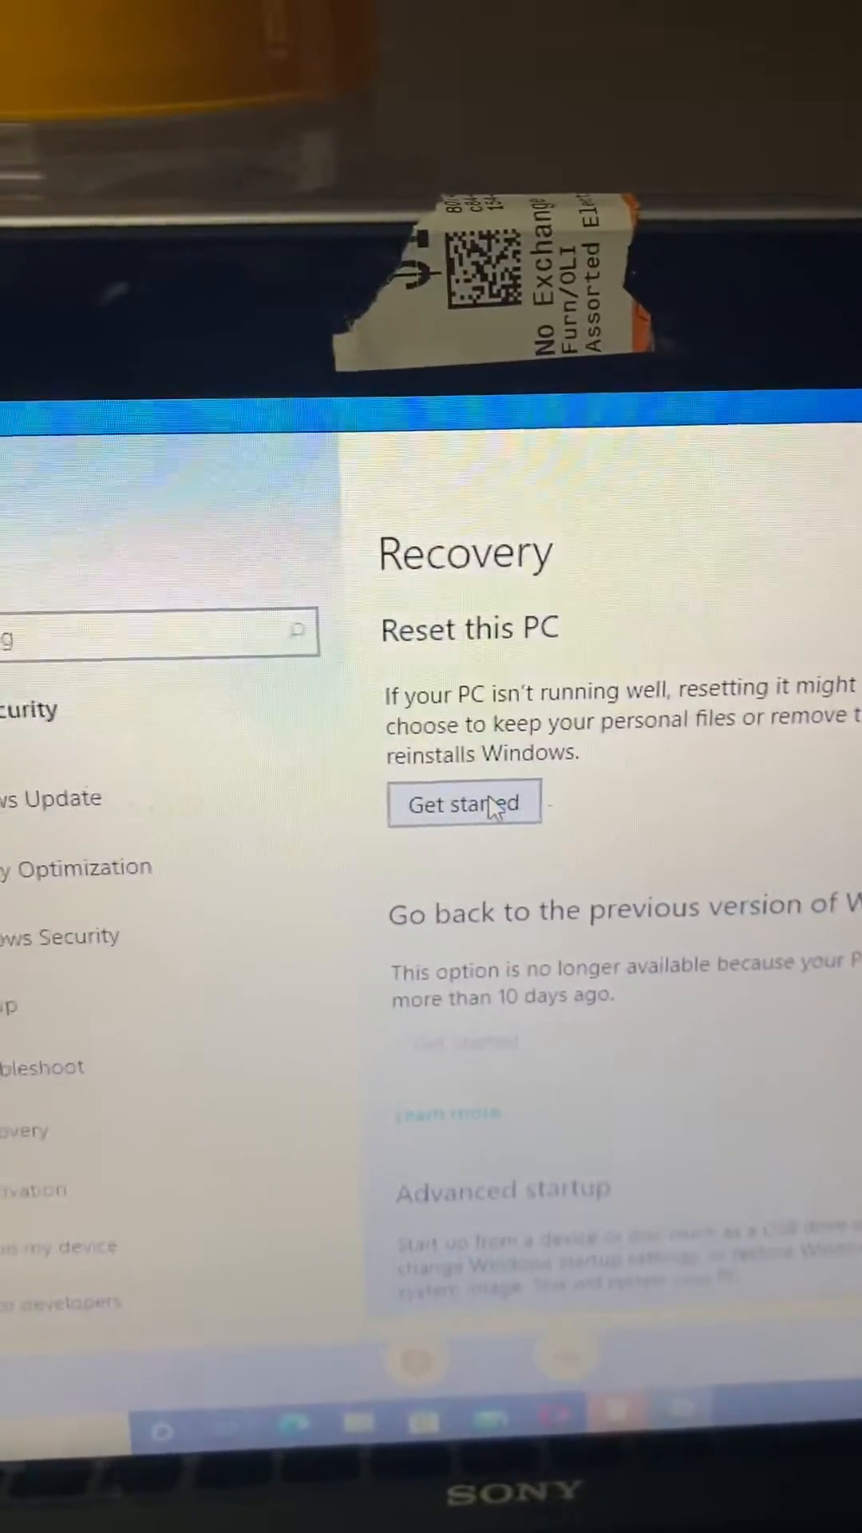
Start Reset this PC from Recovery and choose Remove everything
{"action": "left_click", "coordinate": [463, 802]}
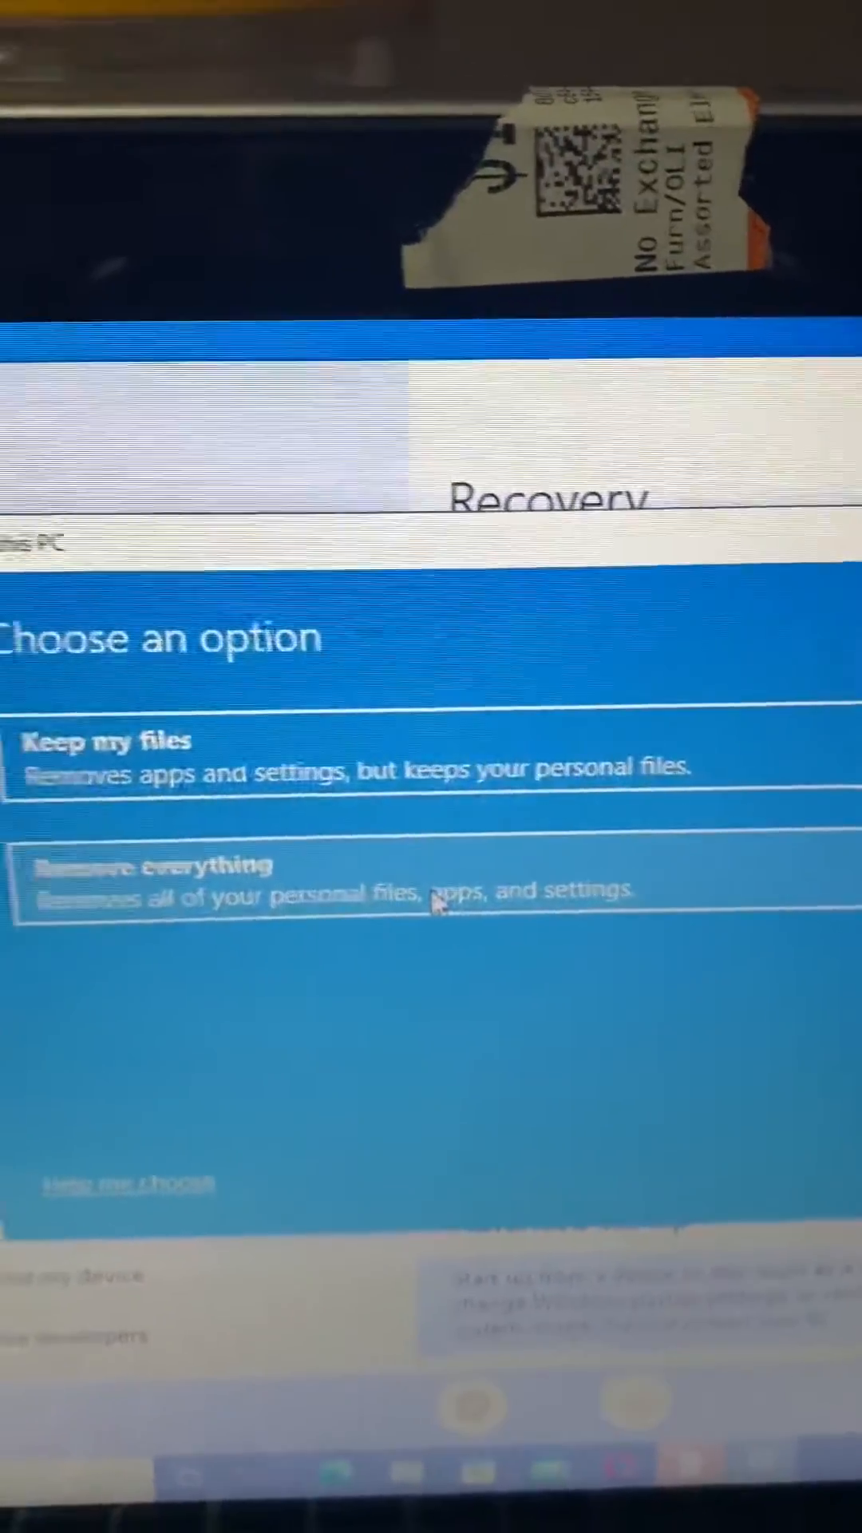
{"action": "left_click", "coordinate": [430, 880]}
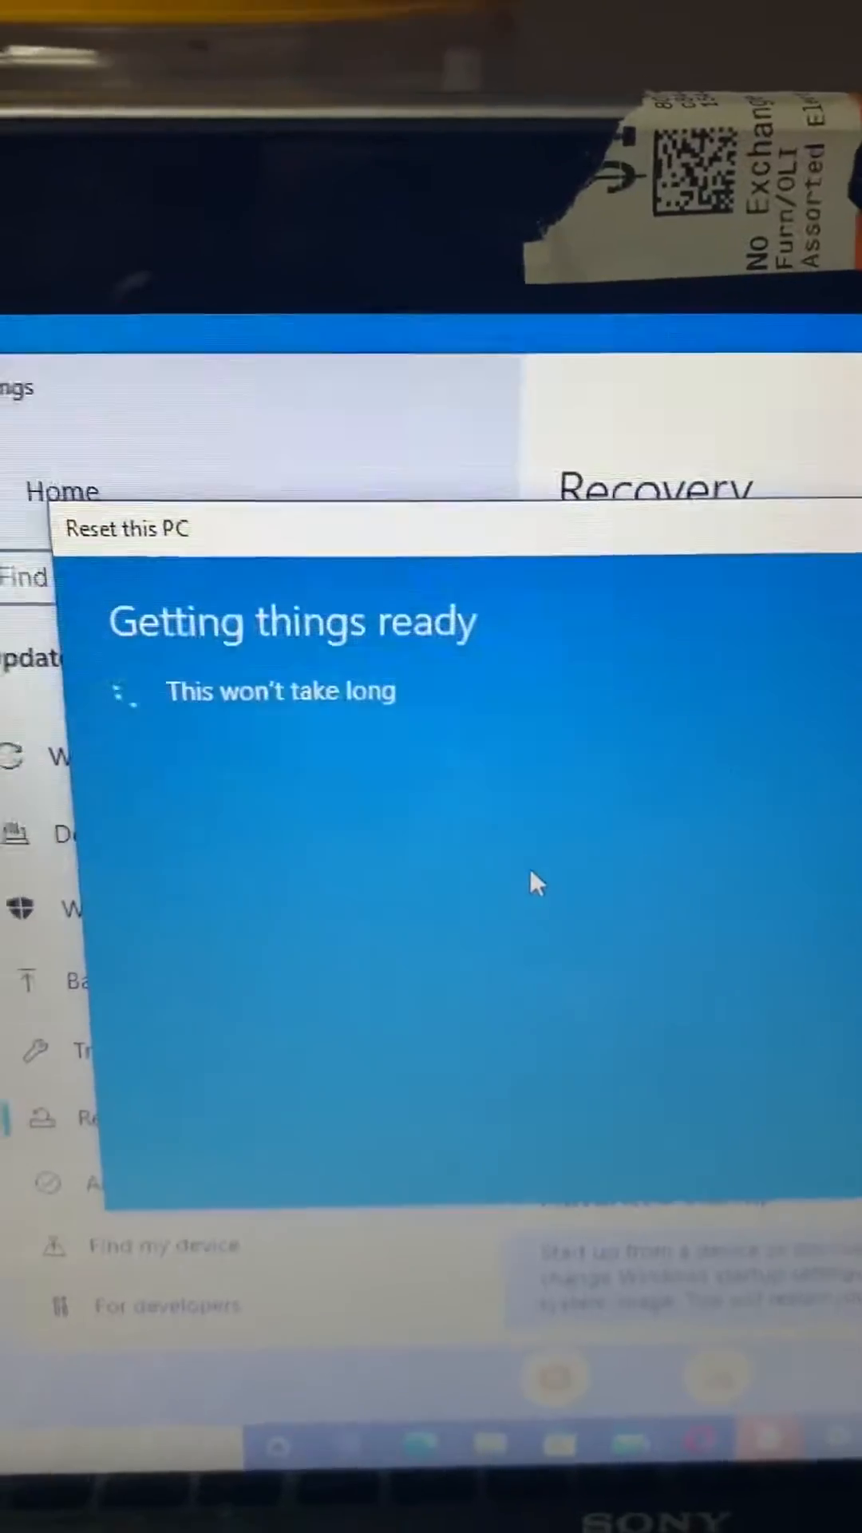